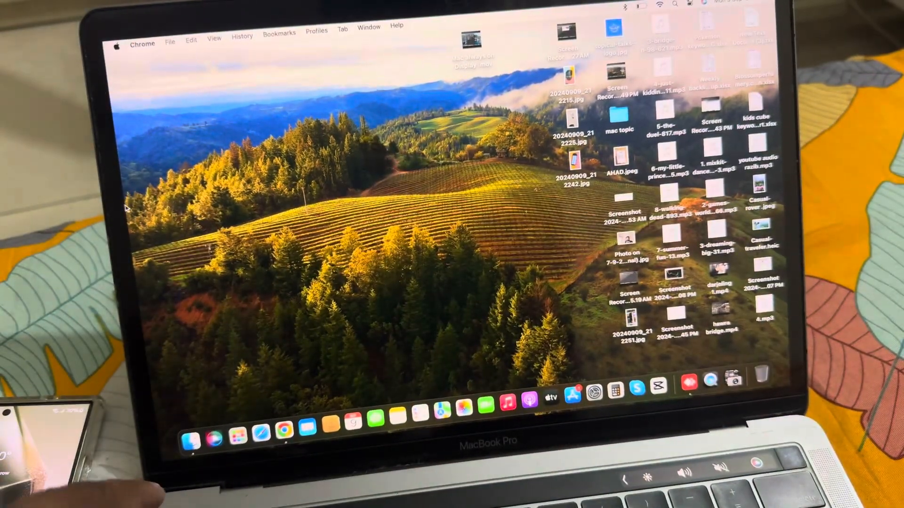
mouse_move(237, 432)
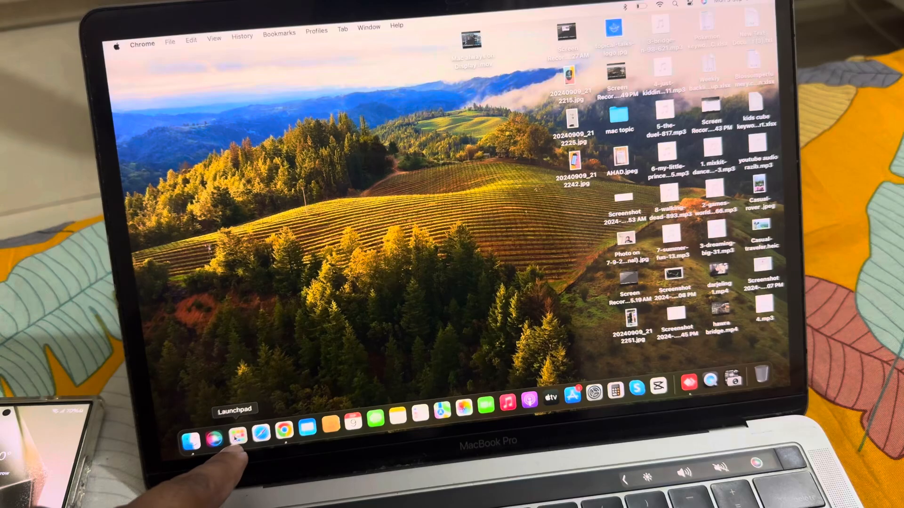
Open Launchpad to reach the Image Capture app
left_click(237, 431)
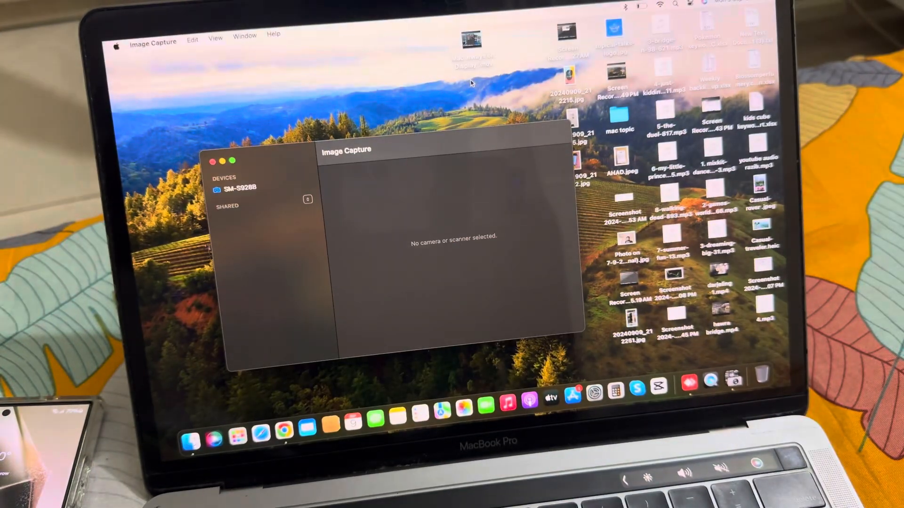
Select the SM-S928B phone under Devices to list its 144 photos
left_click(234, 188)
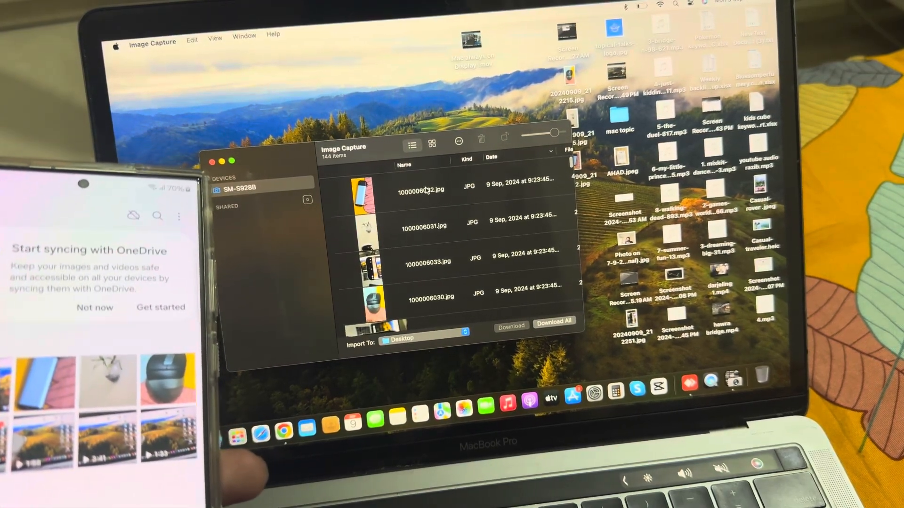
Select four photos starting with 1000006032.jpg and set the import destination to Pictures
left_click(424, 190)
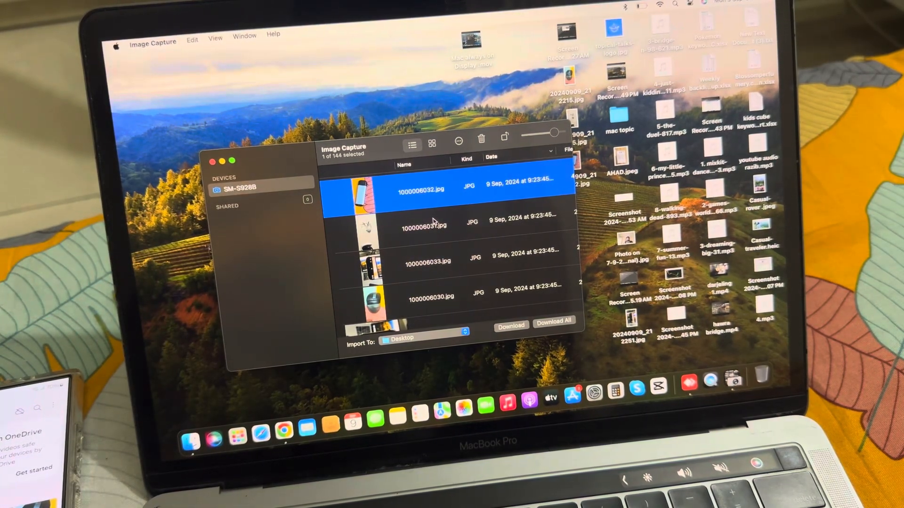
left_click(432, 261)
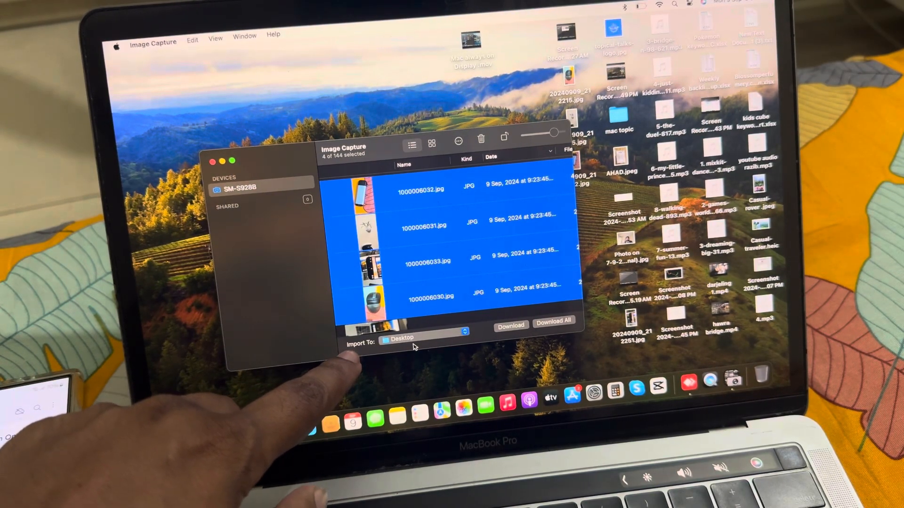
left_click(423, 338)
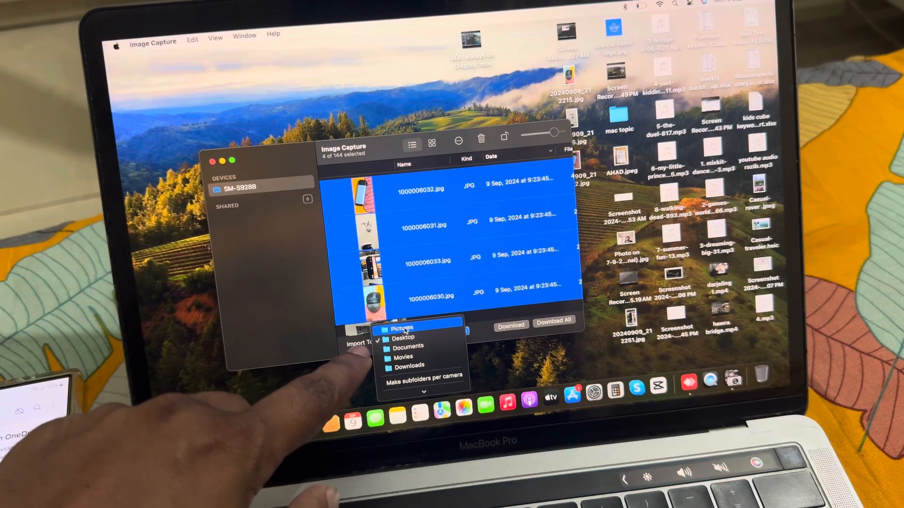
left_click(400, 329)
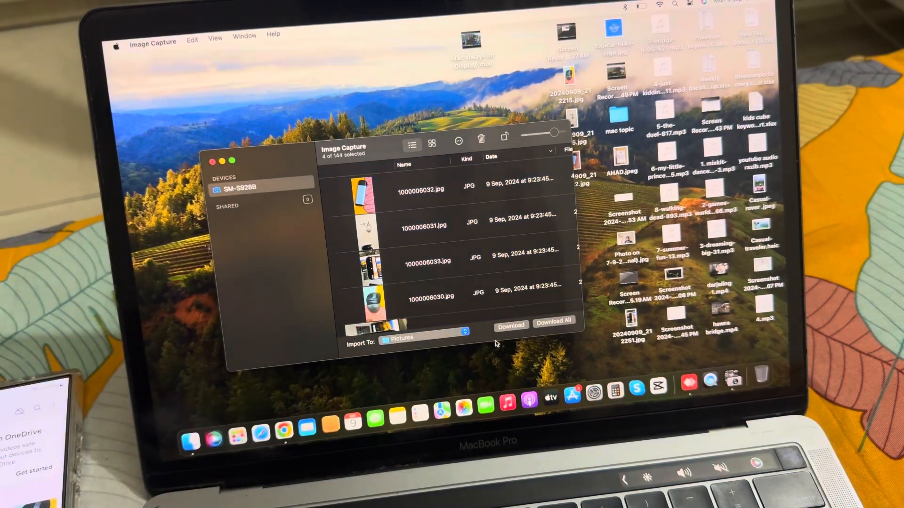
mouse_move(439, 219)
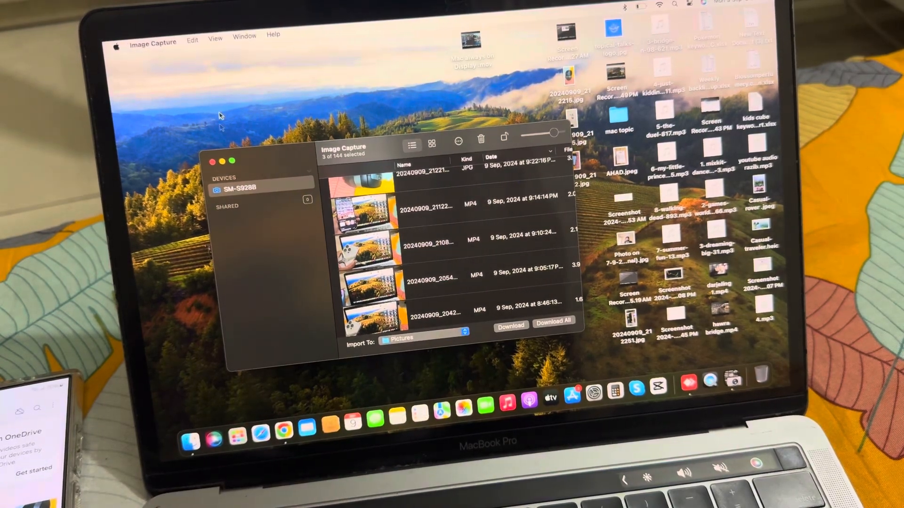
Navigate from Computer through Ekramul FuN drive, Users and home folder to Pictures
left_click(231, 33)
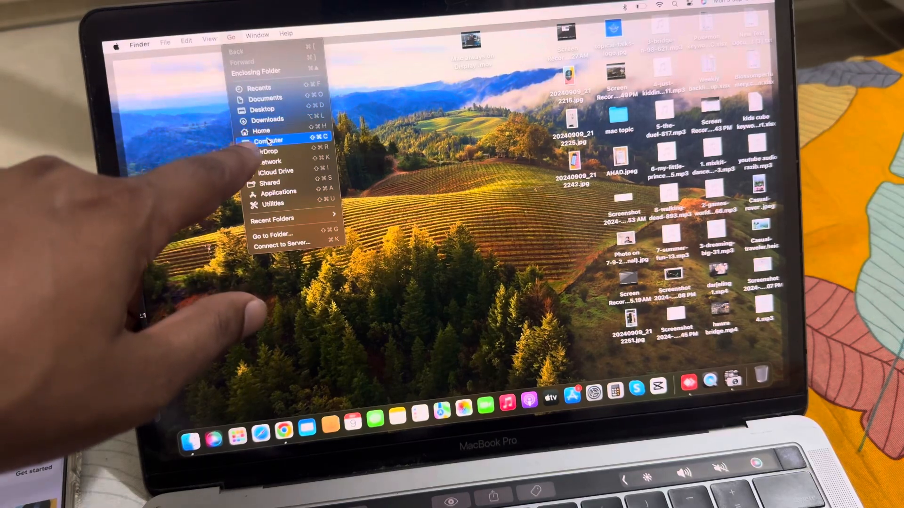
left_click(268, 140)
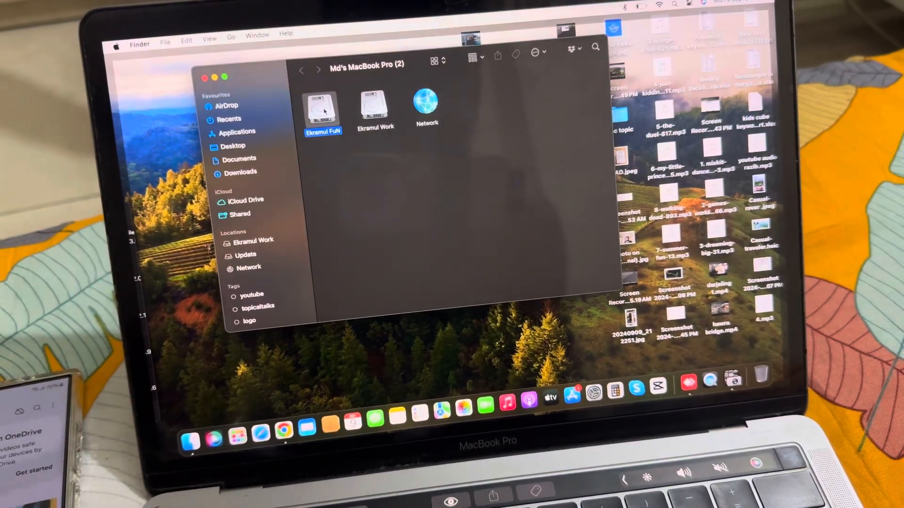
double_click(322, 106)
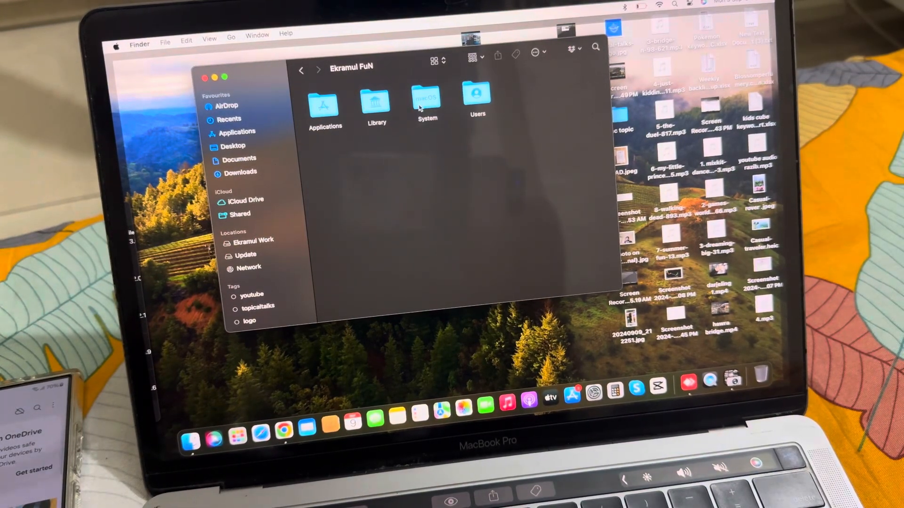
double_click(476, 100)
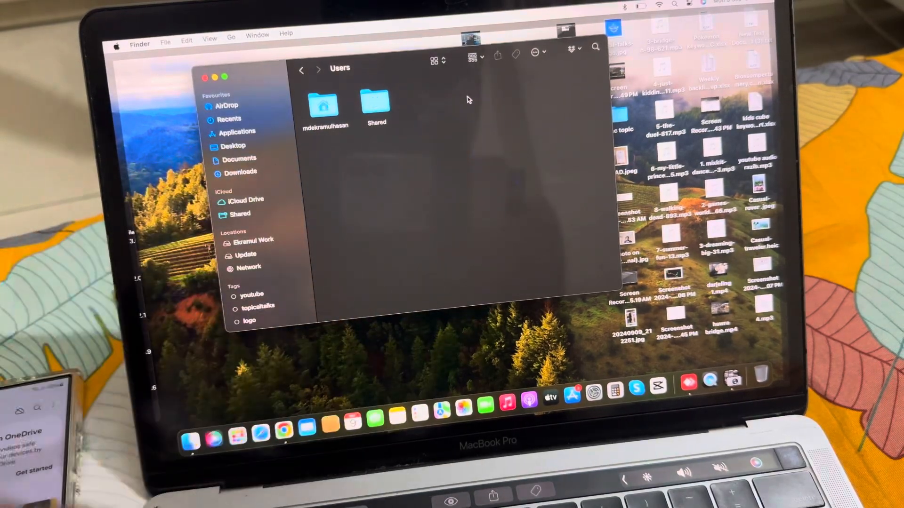
double_click(324, 107)
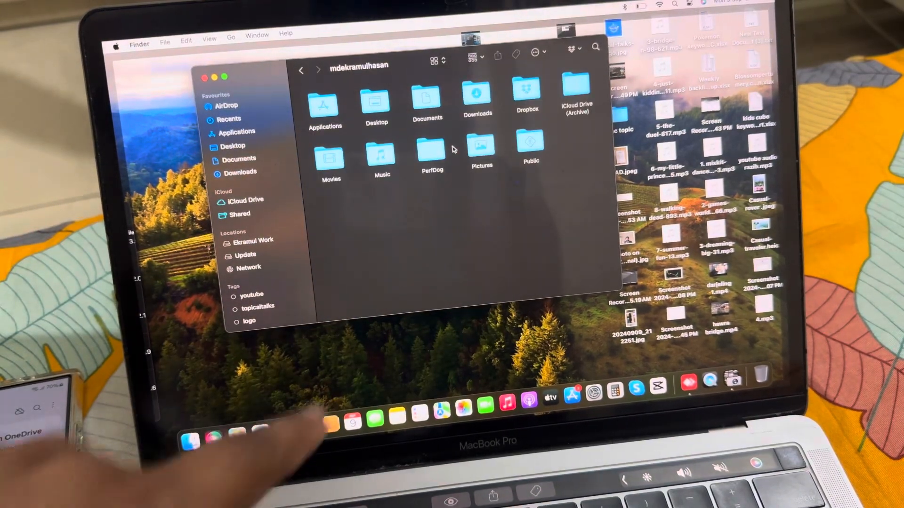
double_click(482, 156)
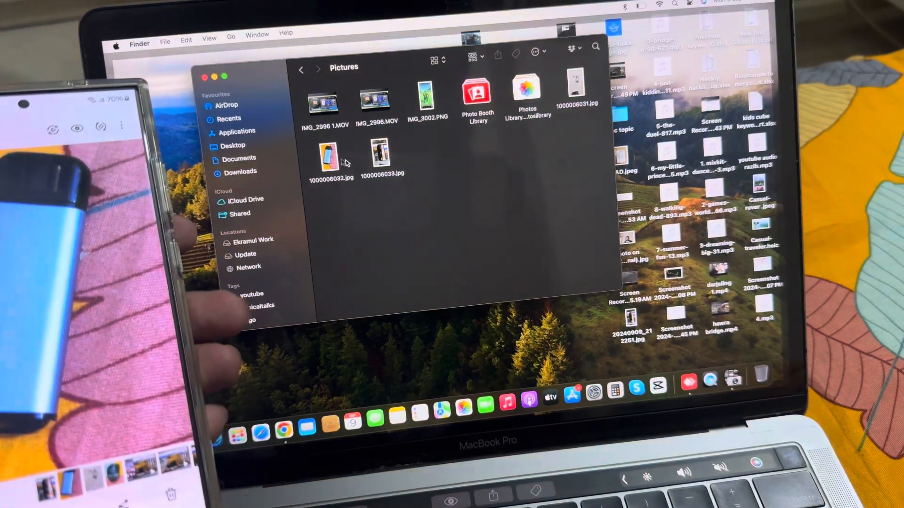
Open 1000006032.jpg from the Pictures folder in Preview
left_click(328, 160)
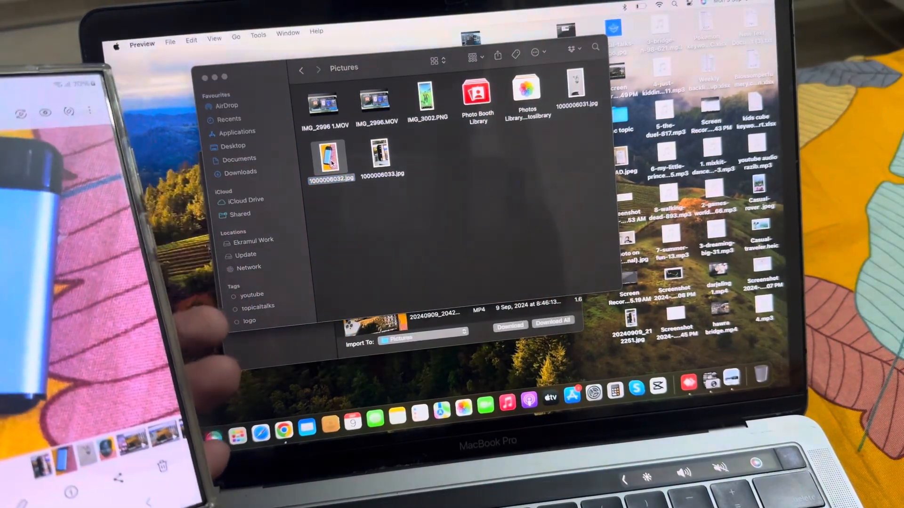
double_click(329, 158)
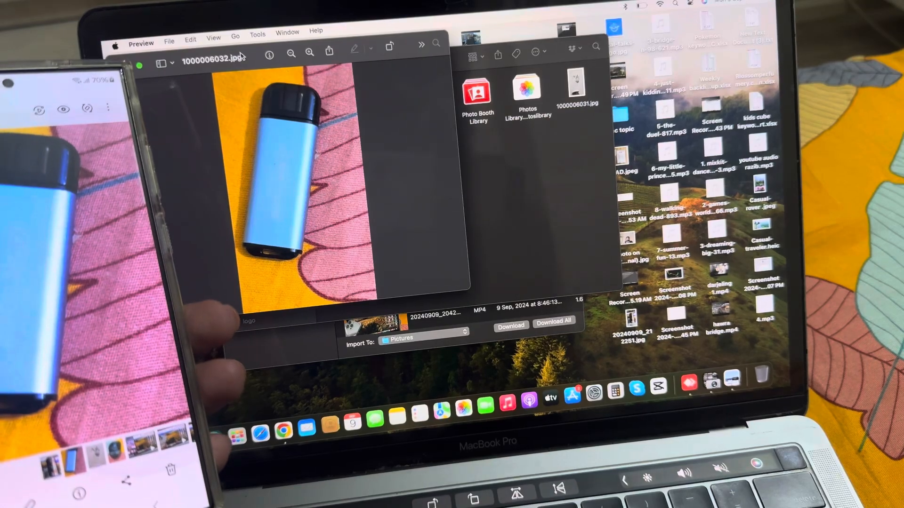